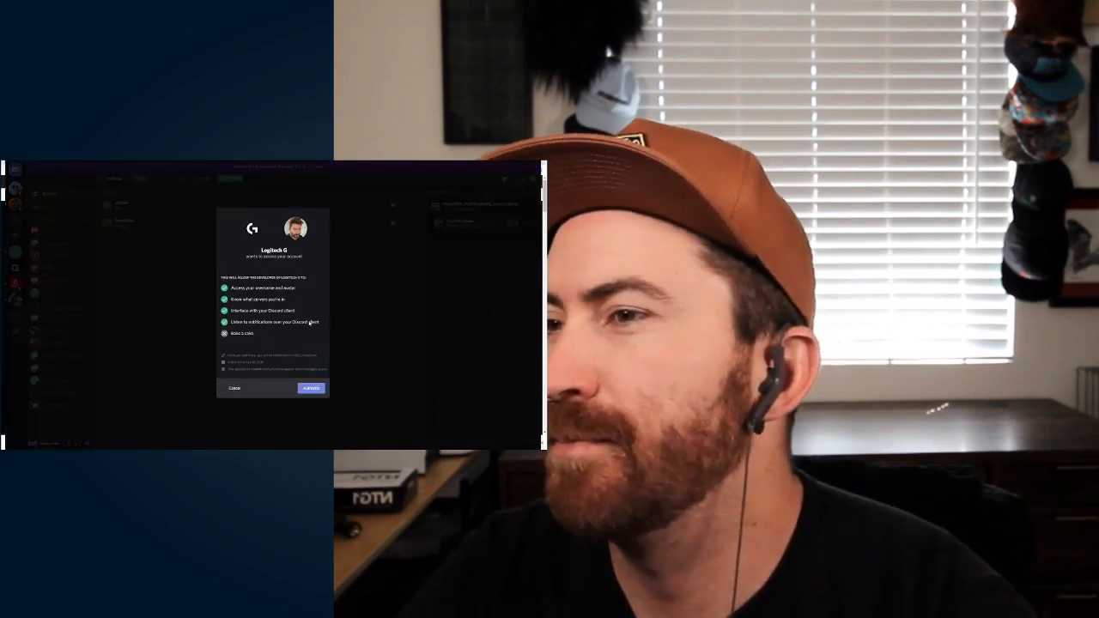
- Authorize the Logitech G account, add a new C920 camera mode and set its Priority to Frame Rate
left_click(311, 388)
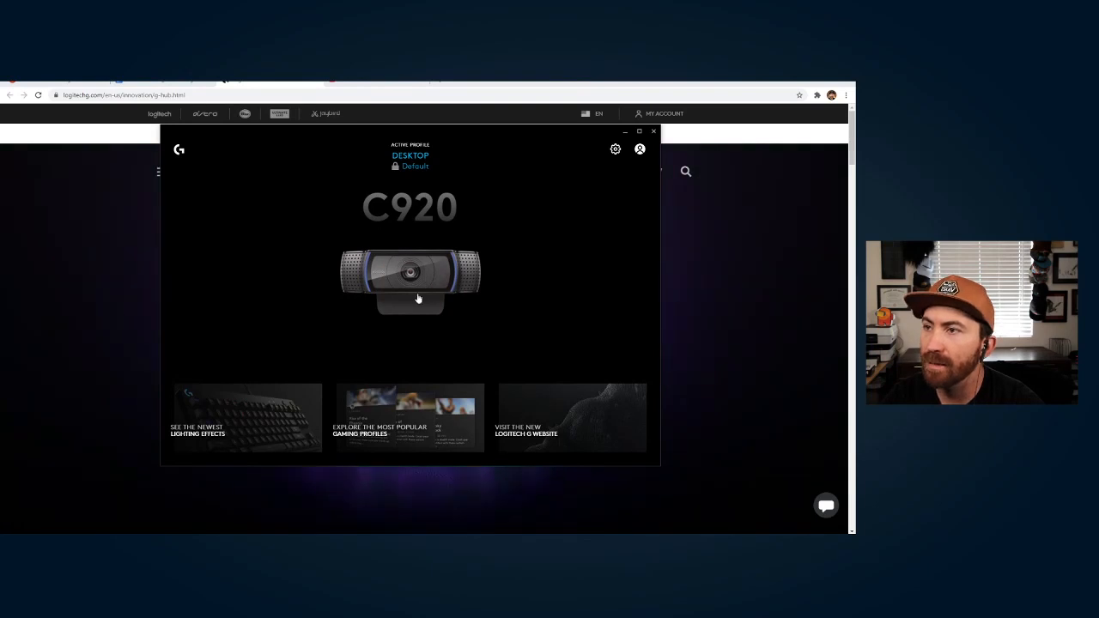
left_click(409, 278)
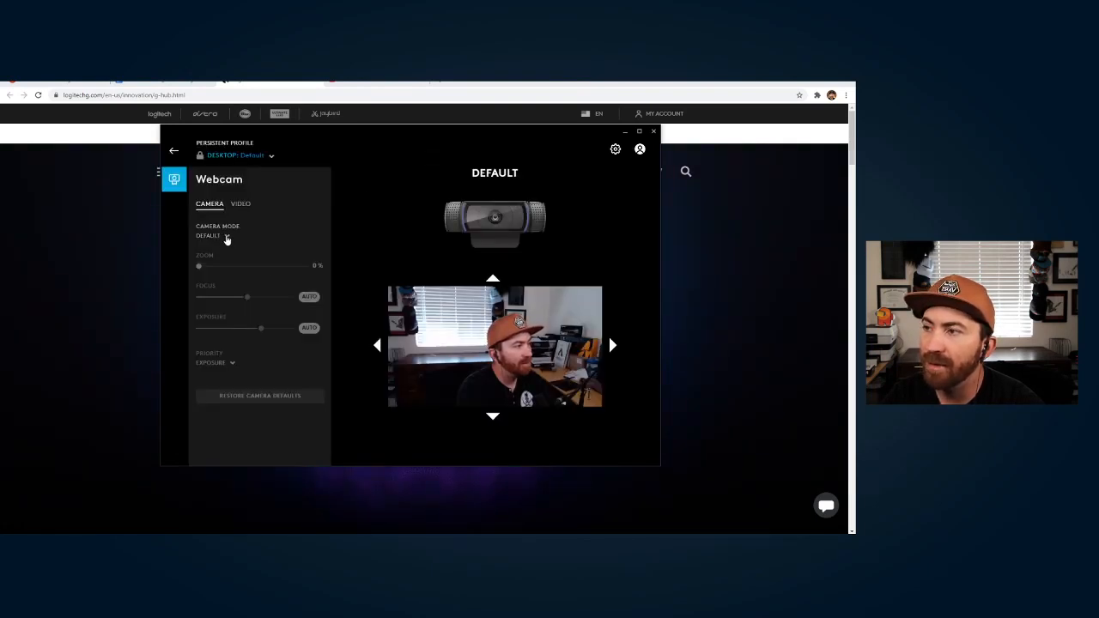
left_click(213, 237)
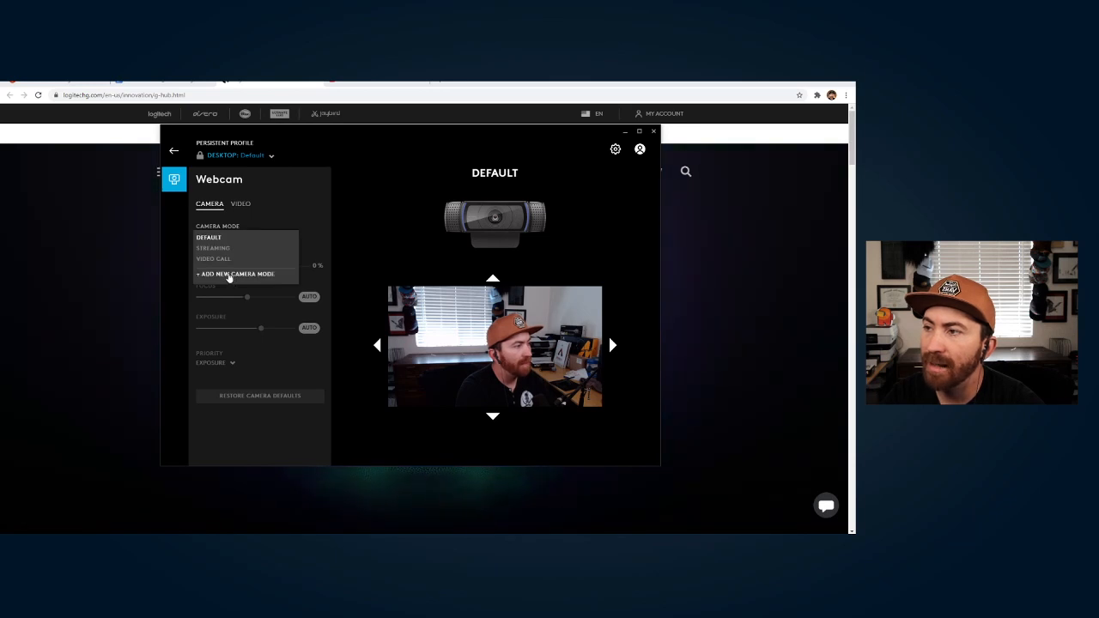
left_click(237, 273)
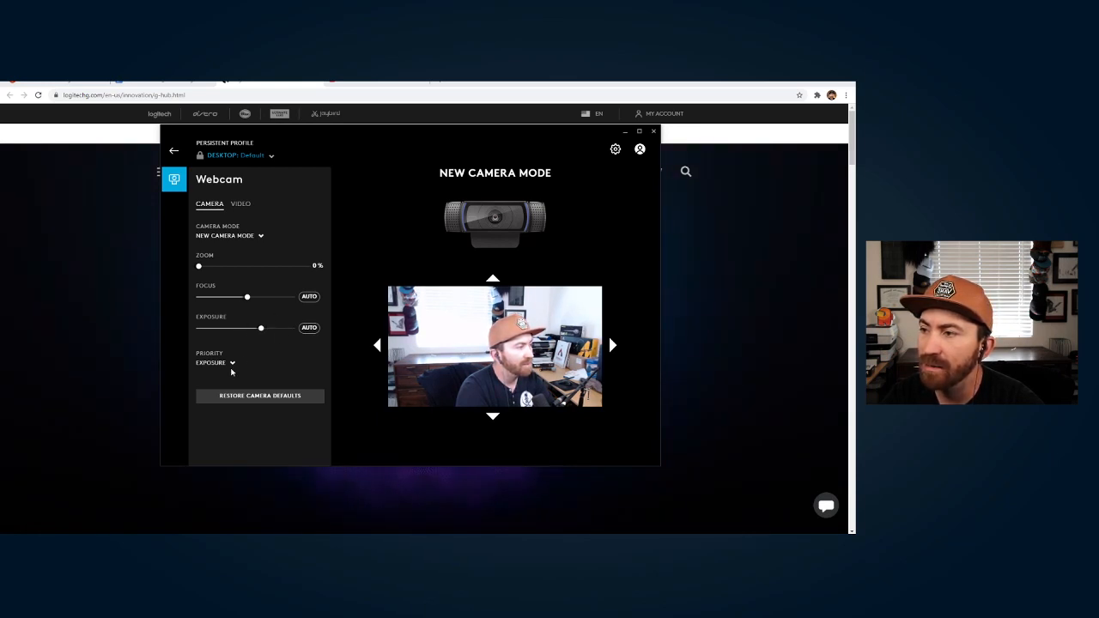
left_click(213, 362)
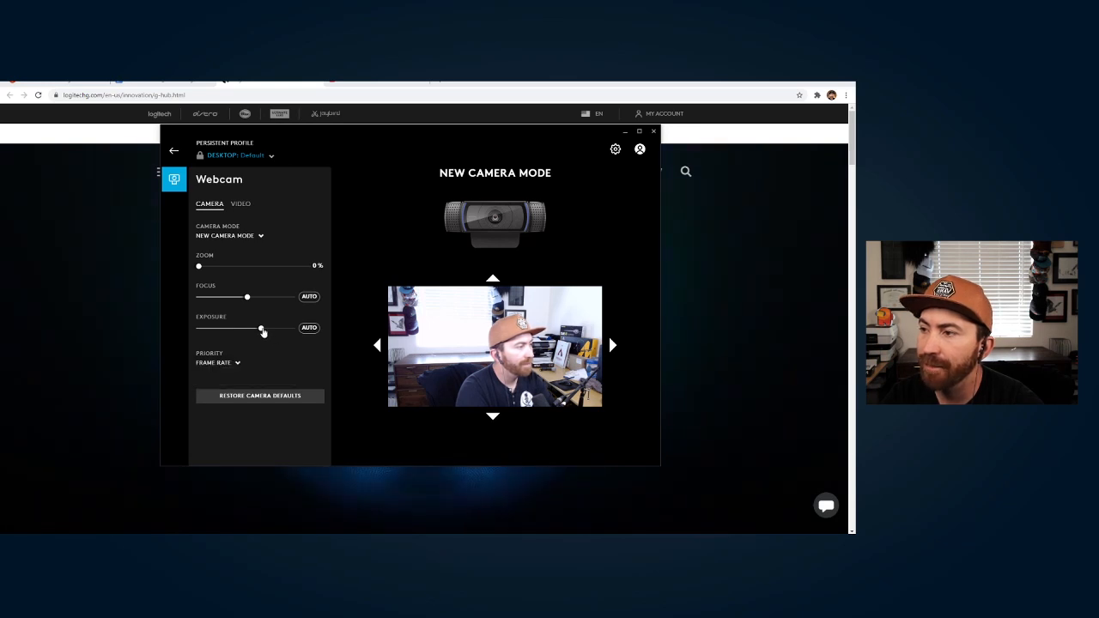
- Manually set the camera mode's Exposure slider to a moderate mid-level value
left_click_drag(261, 330, 292, 329)
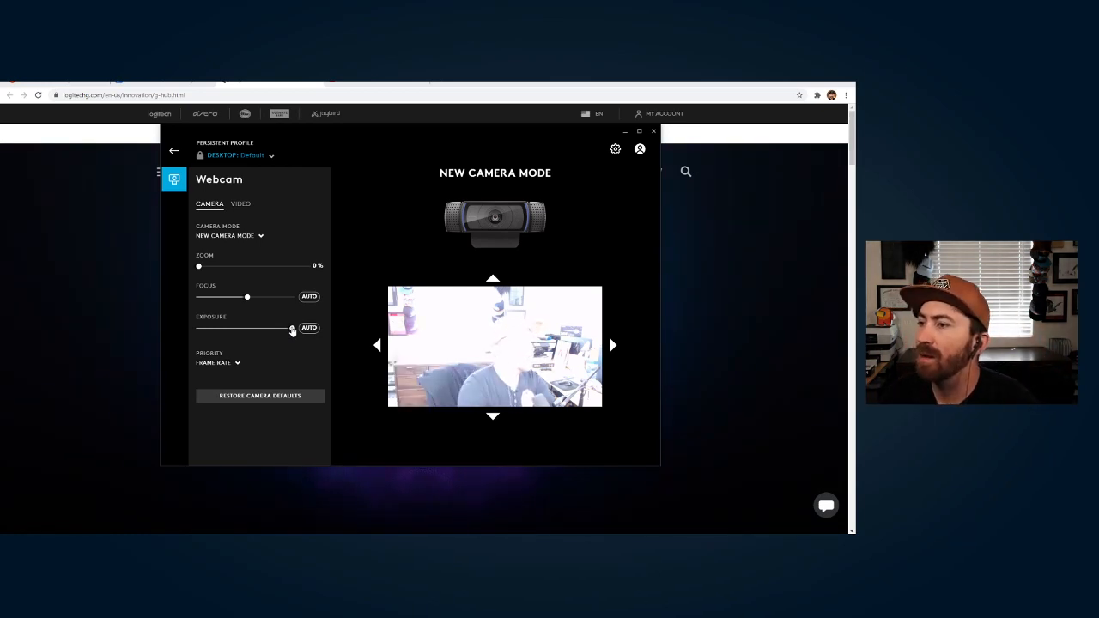
left_click_drag(292, 328, 197, 328)
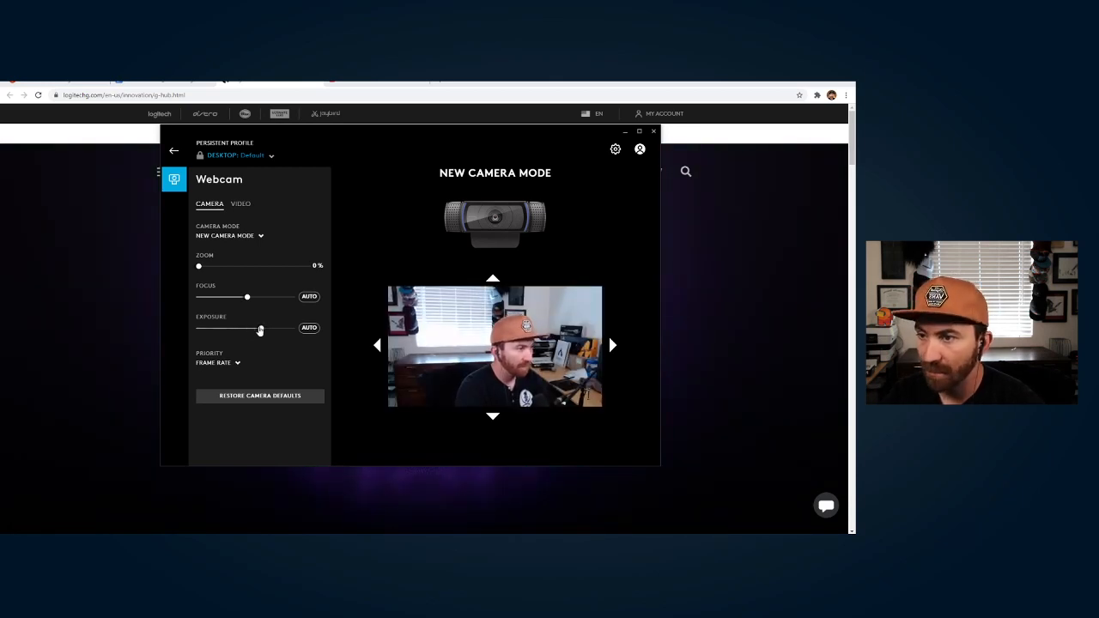
left_click_drag(261, 329, 249, 329)
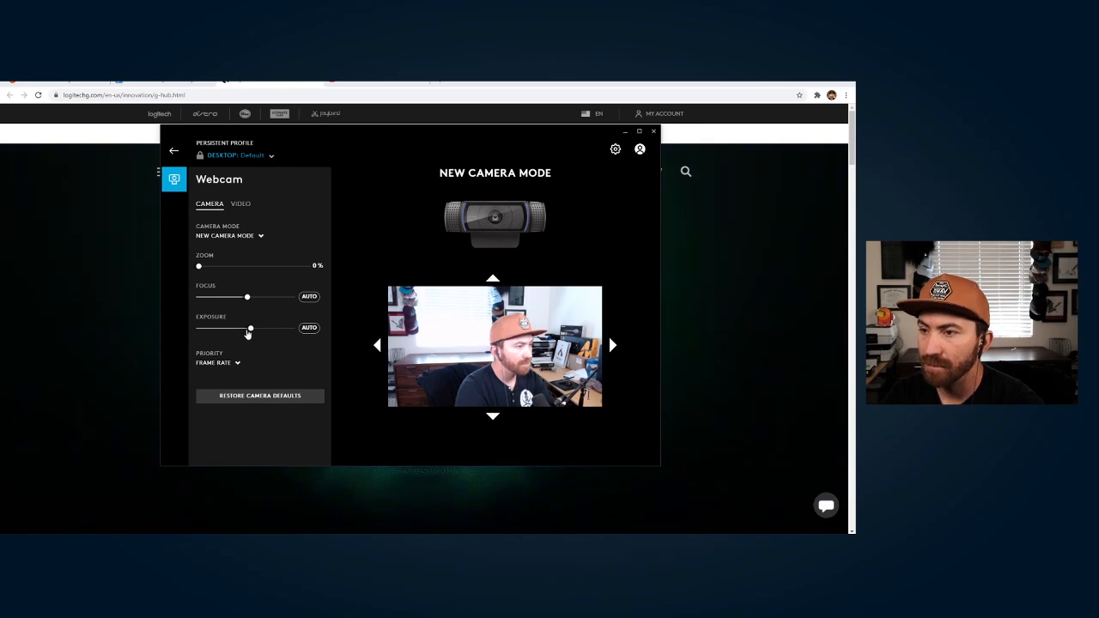
left_click_drag(250, 328, 241, 328)
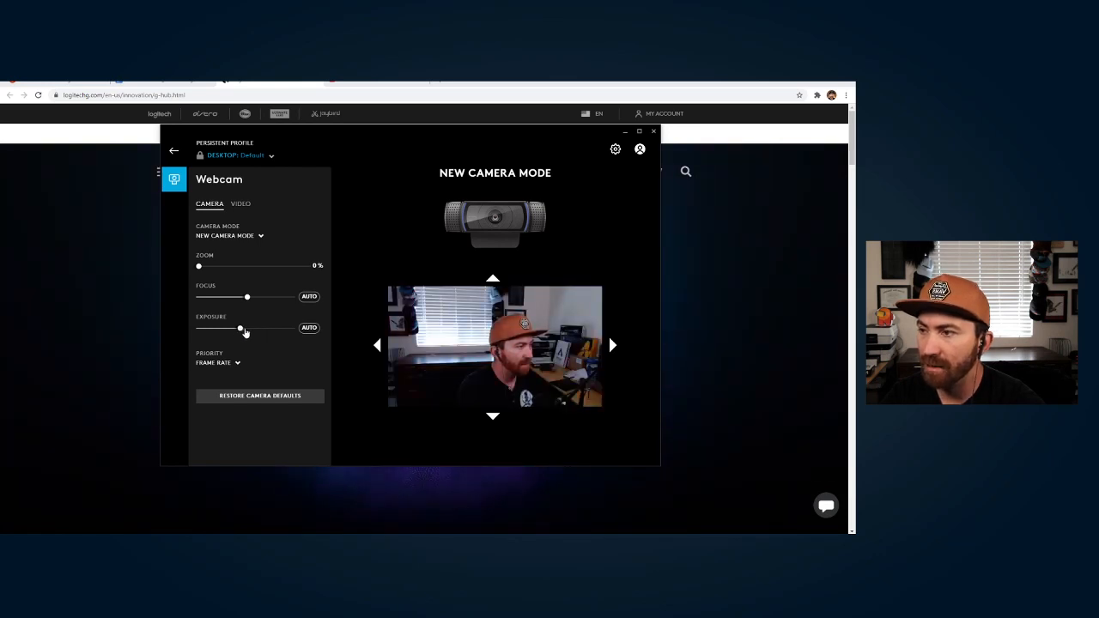
left_click_drag(239, 328, 251, 327)
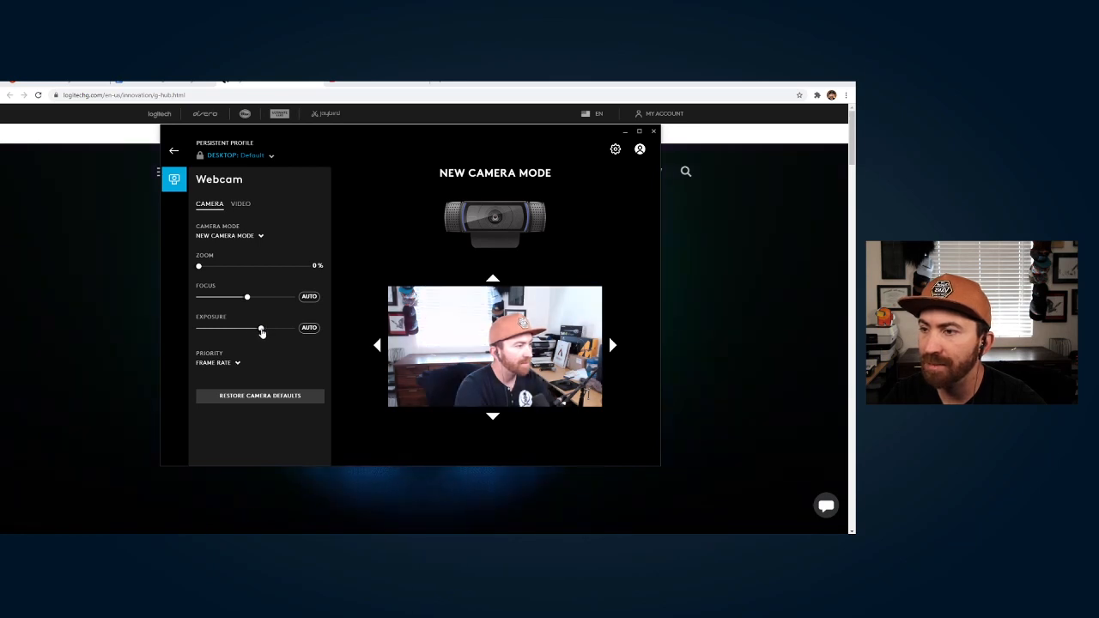
left_click_drag(261, 330, 250, 329)
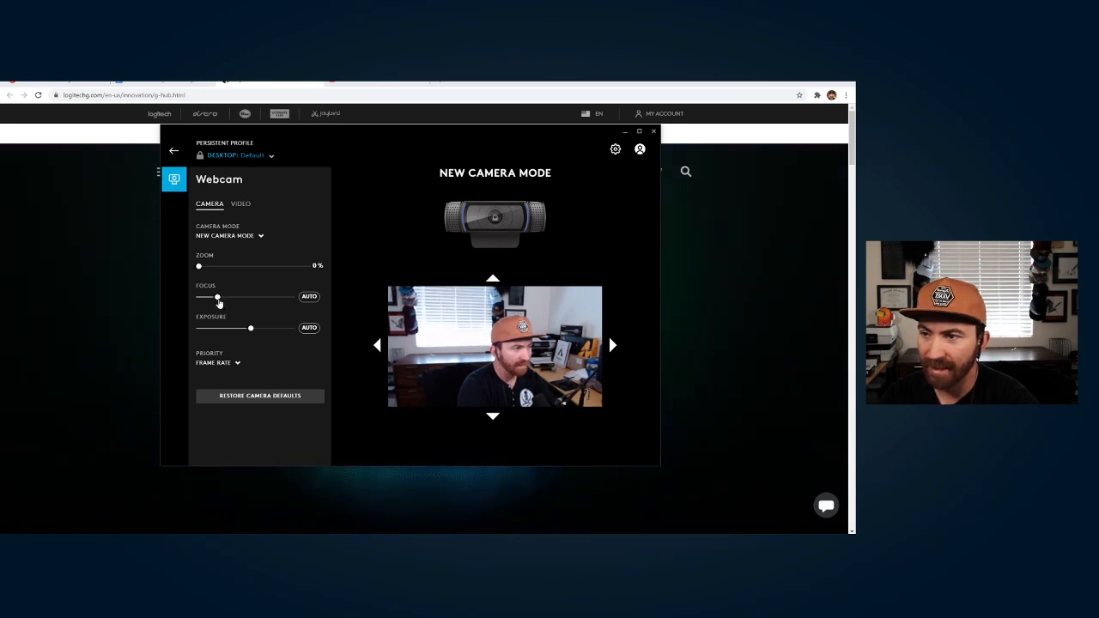
- Lower the camera mode's manual Focus value slightly
left_click_drag(216, 295, 237, 295)
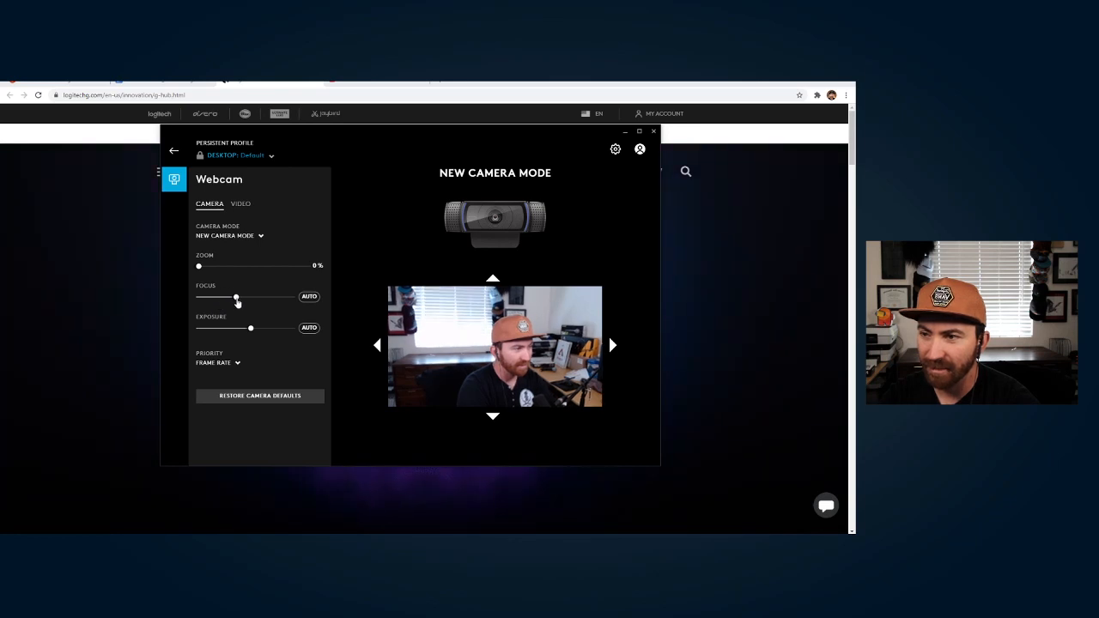
left_click_drag(236, 295, 216, 295)
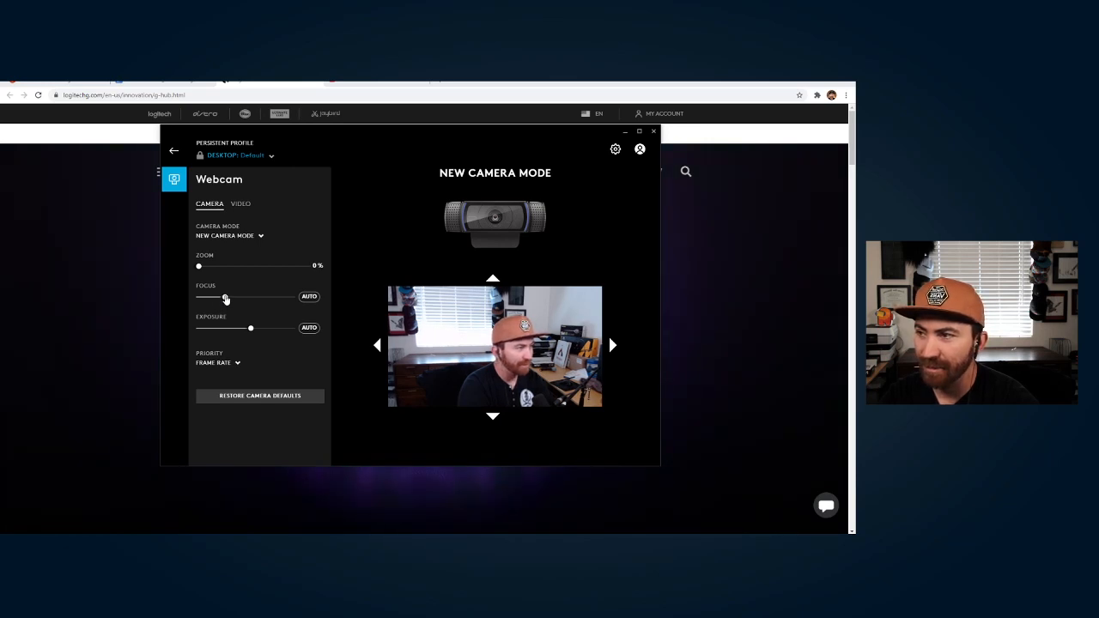
left_click_drag(225, 297, 214, 297)
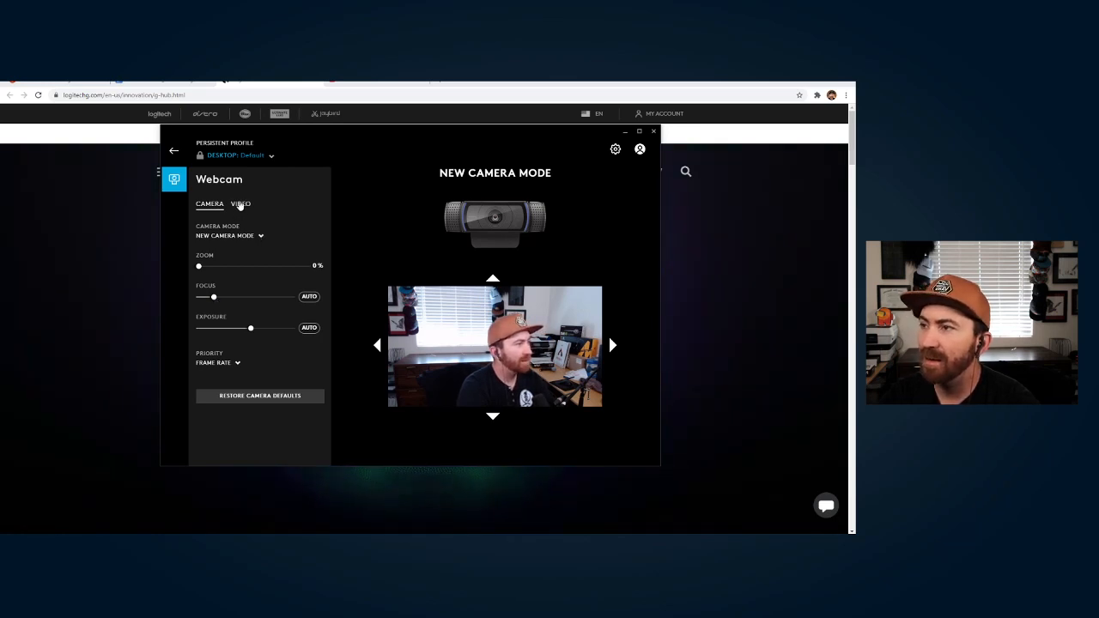
- Add a new video mode under VIDEO and set its White Balance manually to a moderate level
left_click(240, 203)
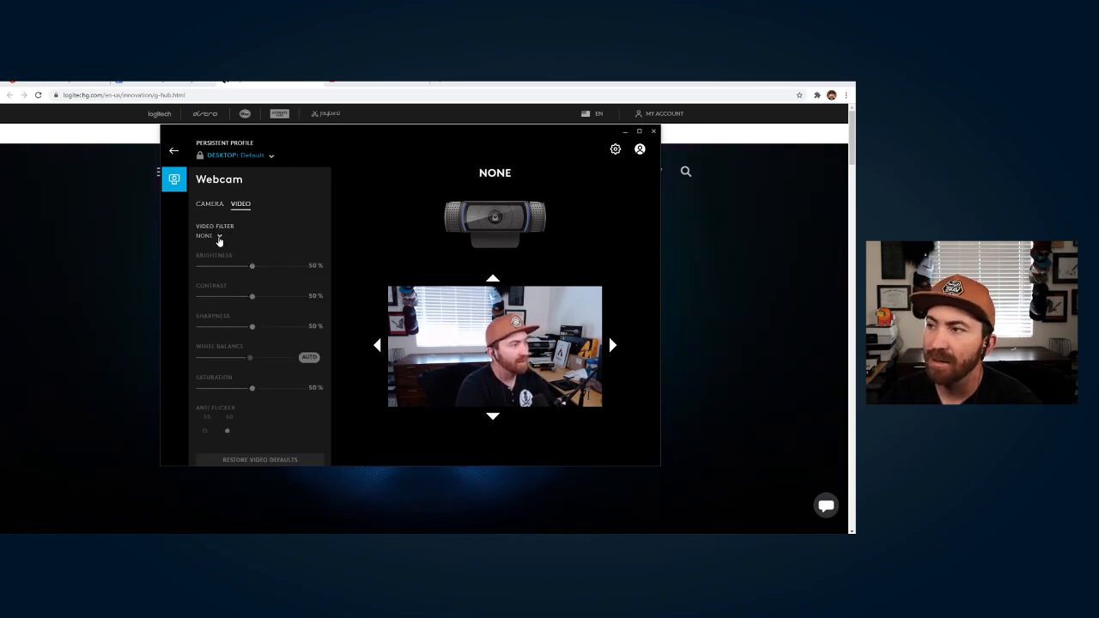
left_click(220, 235)
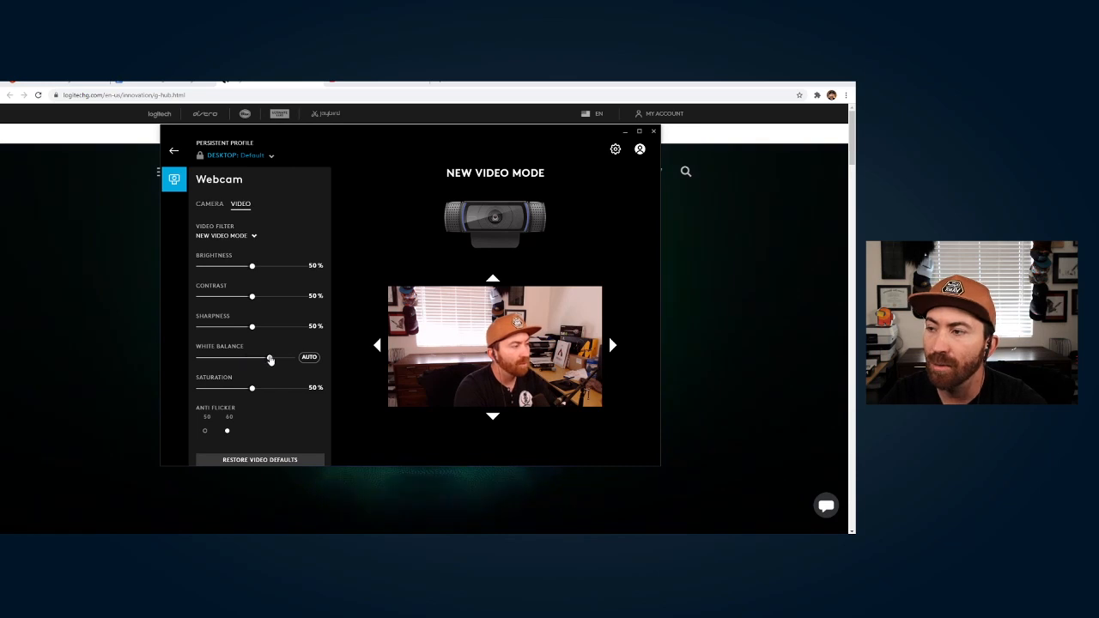
left_click_drag(272, 357, 292, 357)
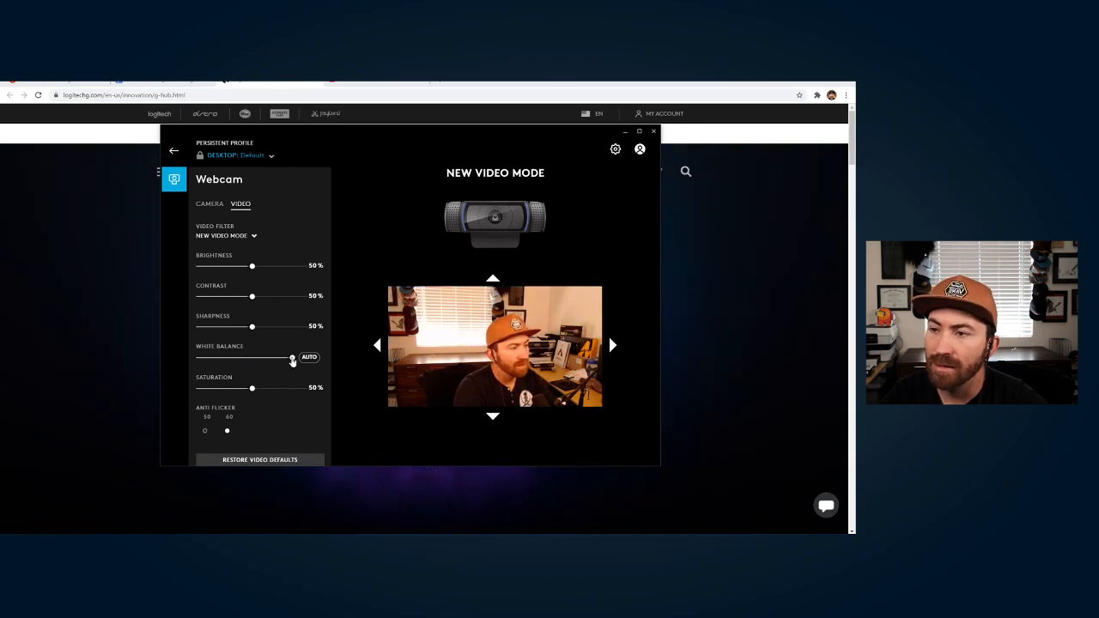
left_click_drag(292, 357, 203, 357)
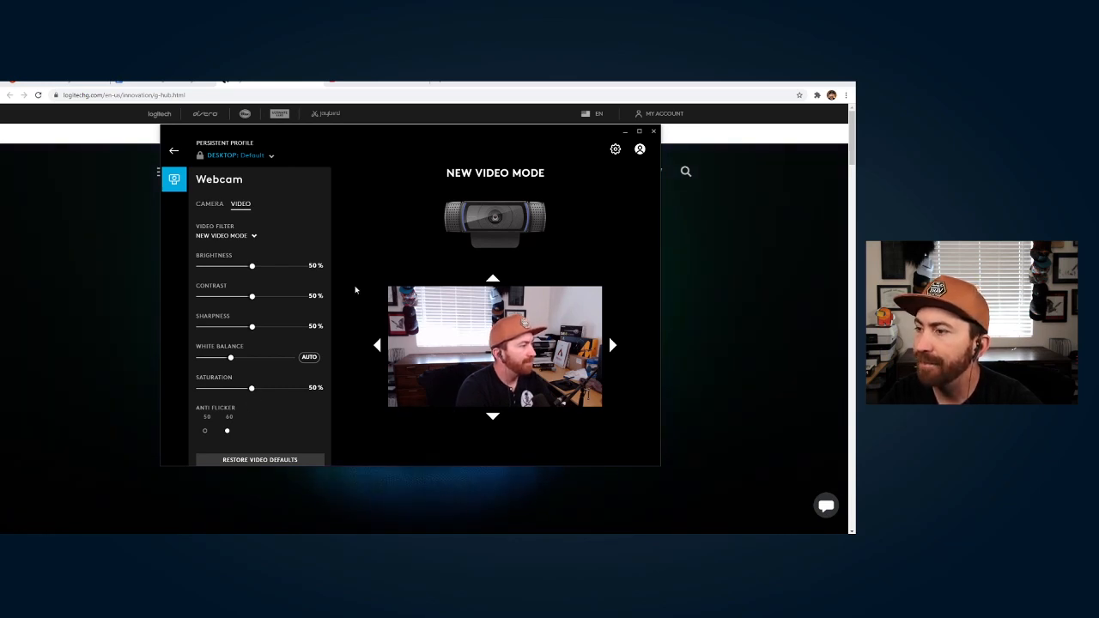
mouse_move(489, 190)
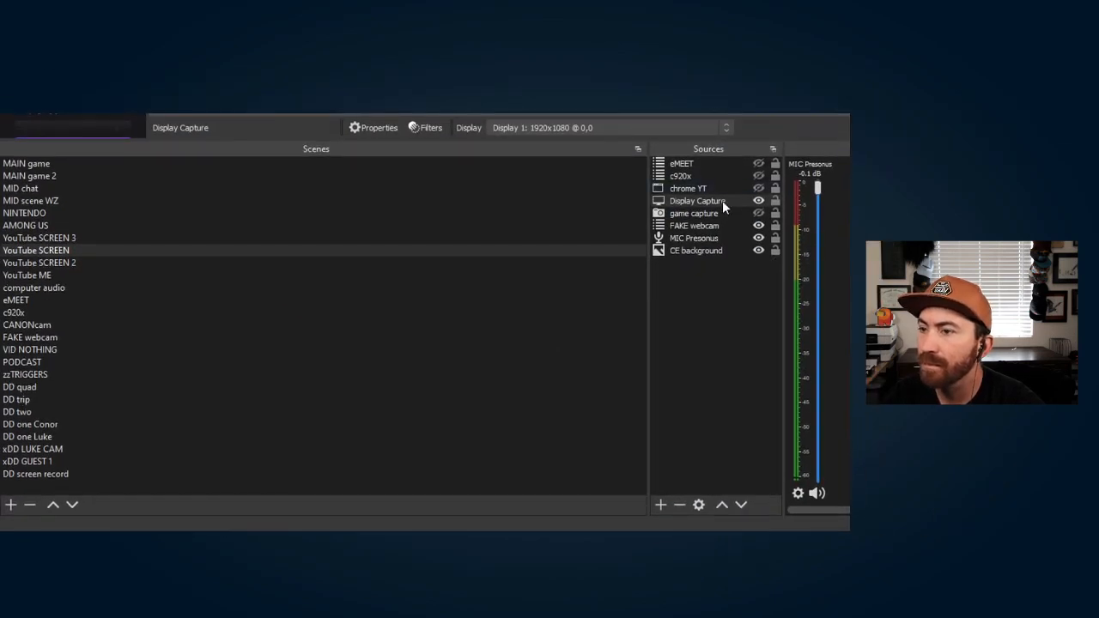
- Select the c920x scene in the Scenes list to show its logi c920x webcam source
left_click(26, 225)
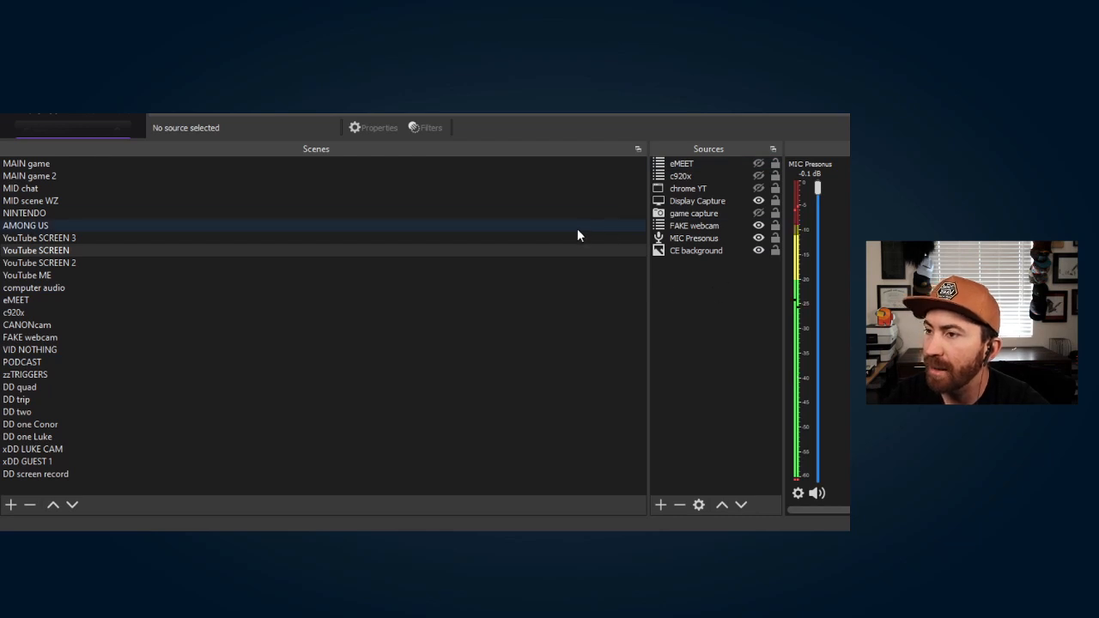
left_click(342, 388)
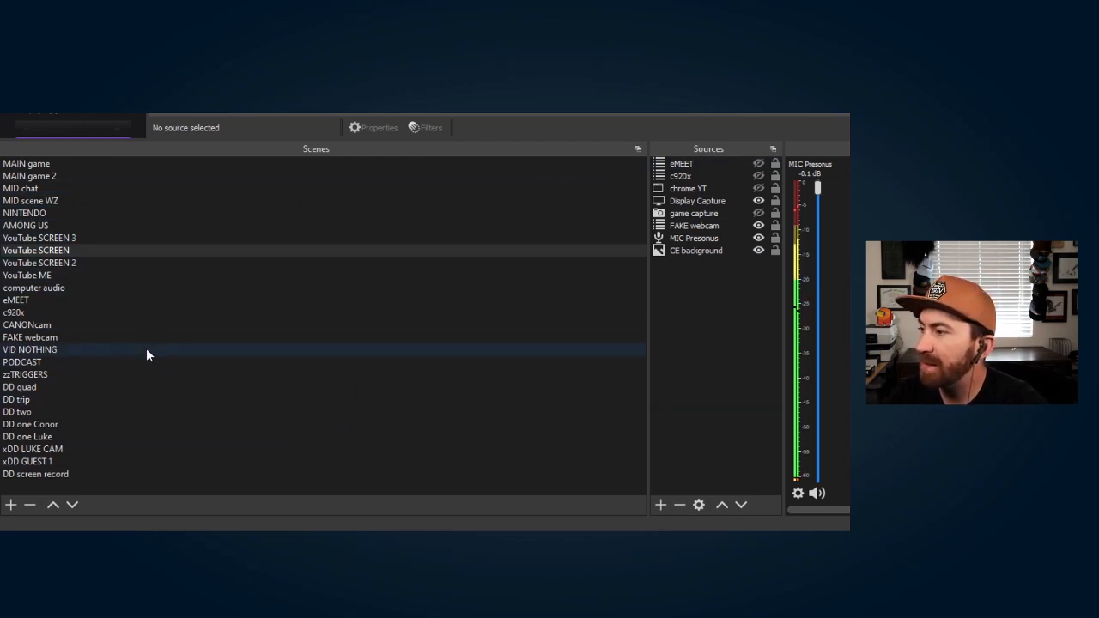
left_click(39, 262)
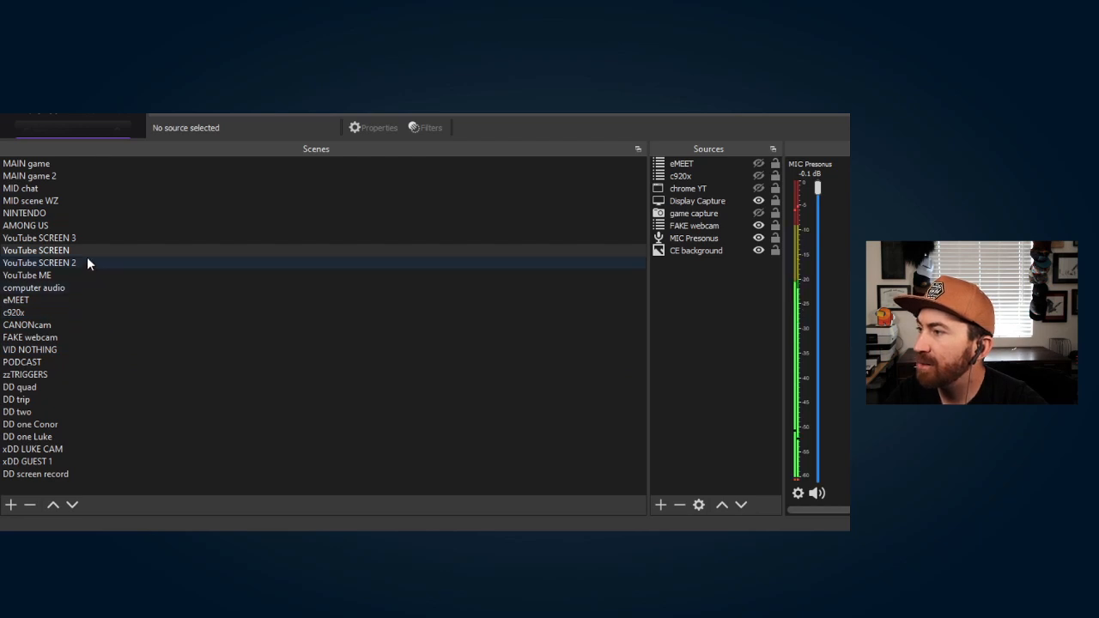
left_click(16, 298)
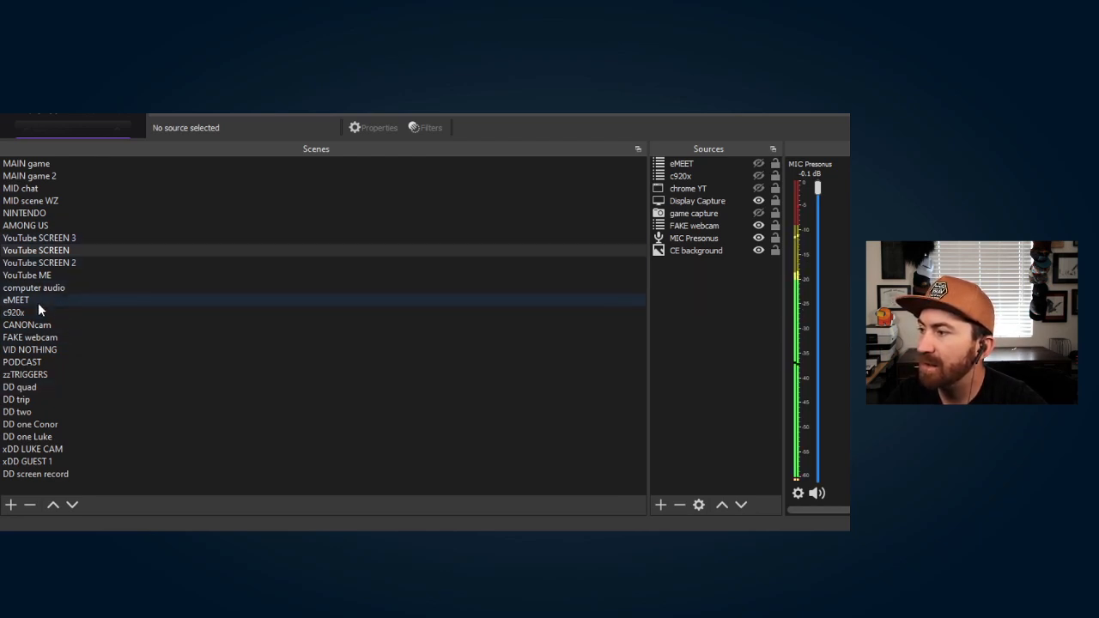
left_click(14, 312)
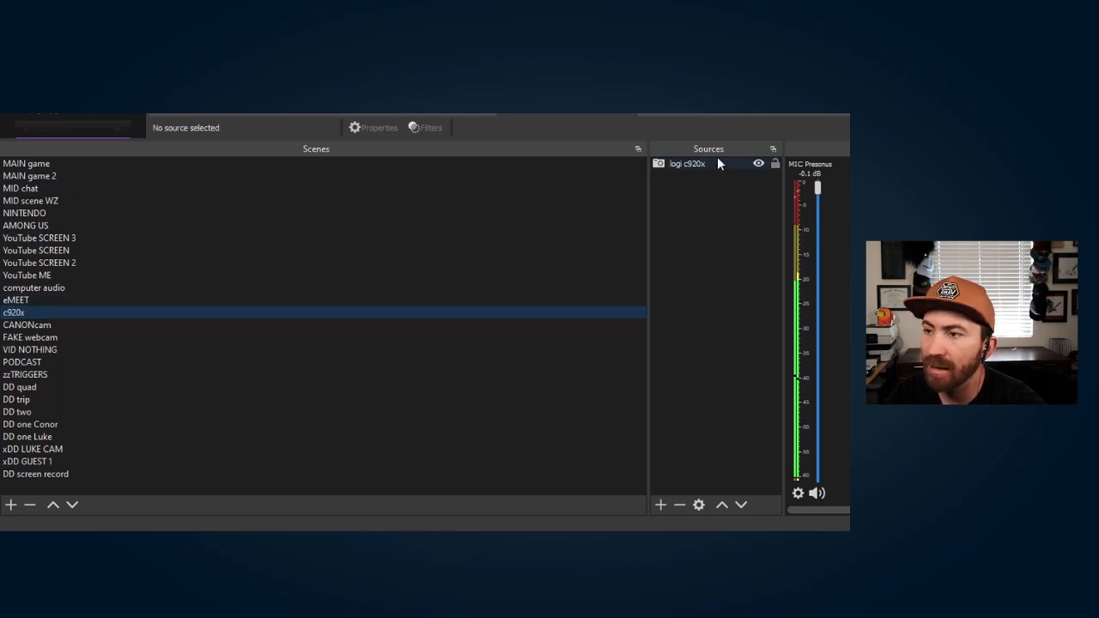
right_click(718, 203)
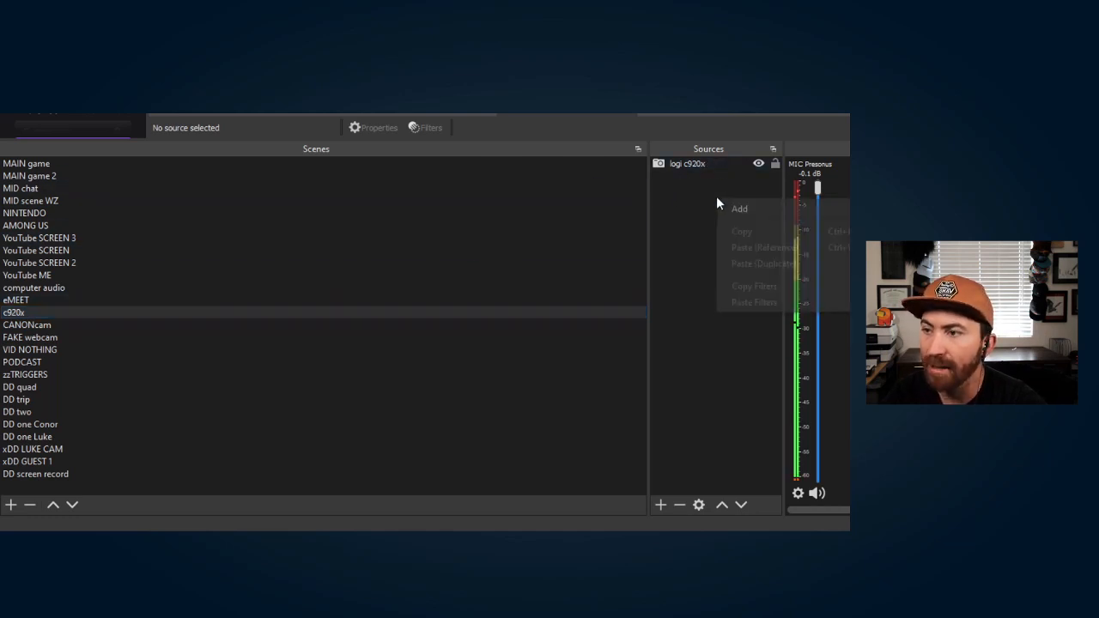
mouse_move(738, 210)
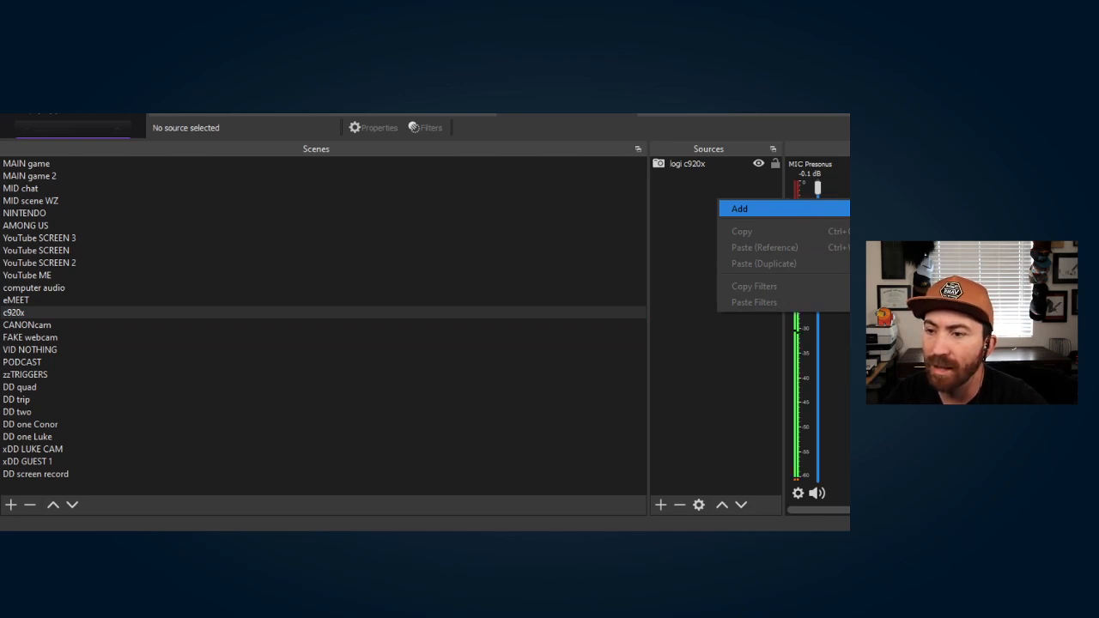
left_click(687, 163)
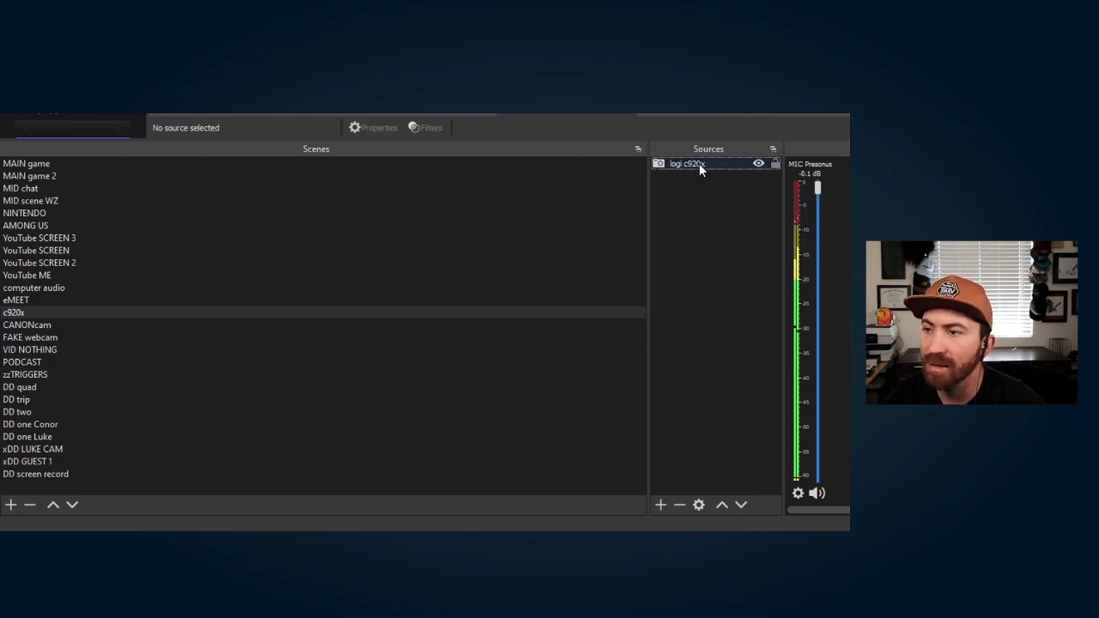
left_click(686, 163)
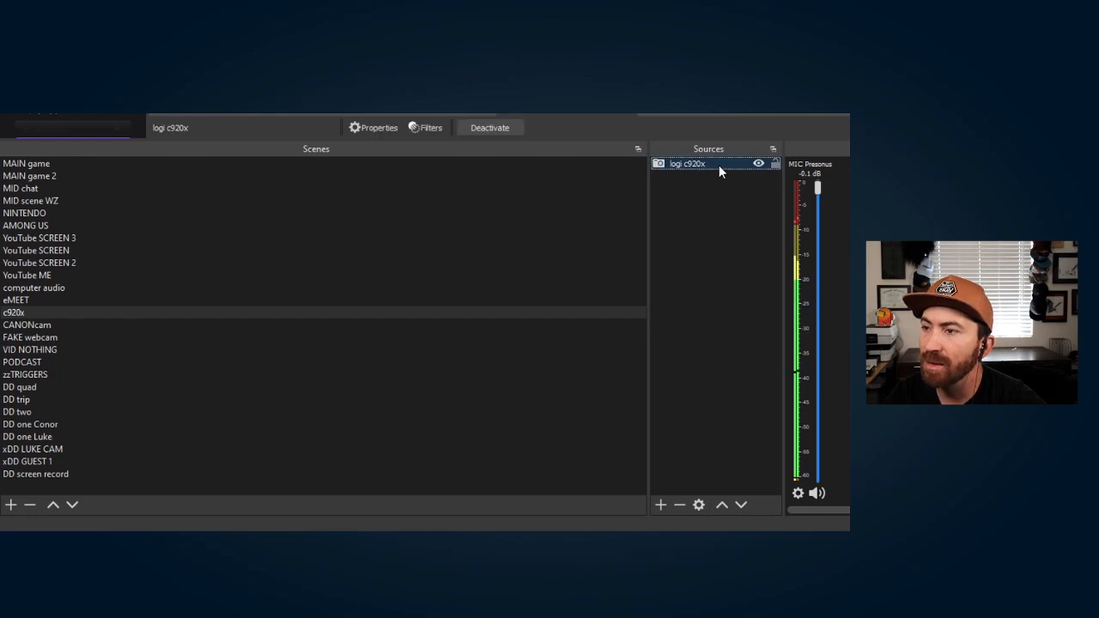
left_click(373, 127)
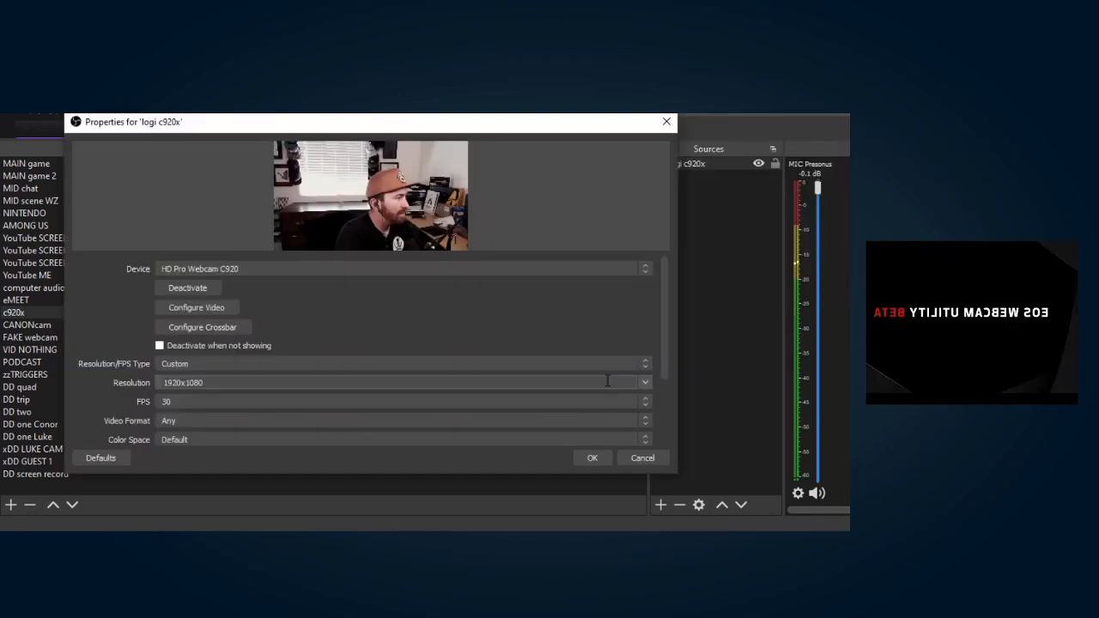
mouse_move(390, 313)
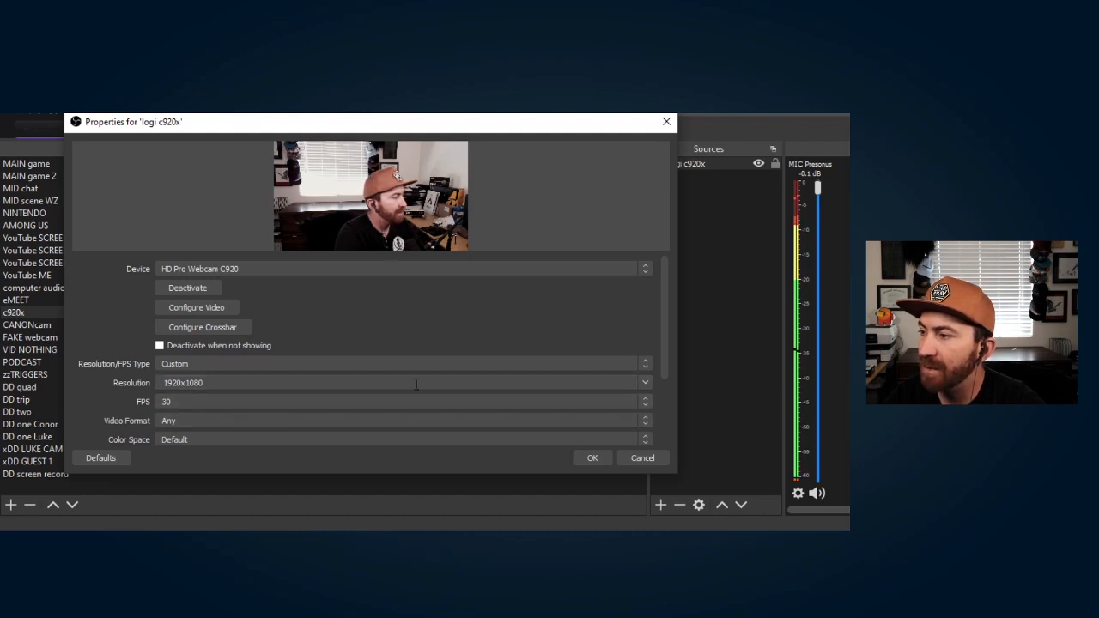
scroll("down", 3)
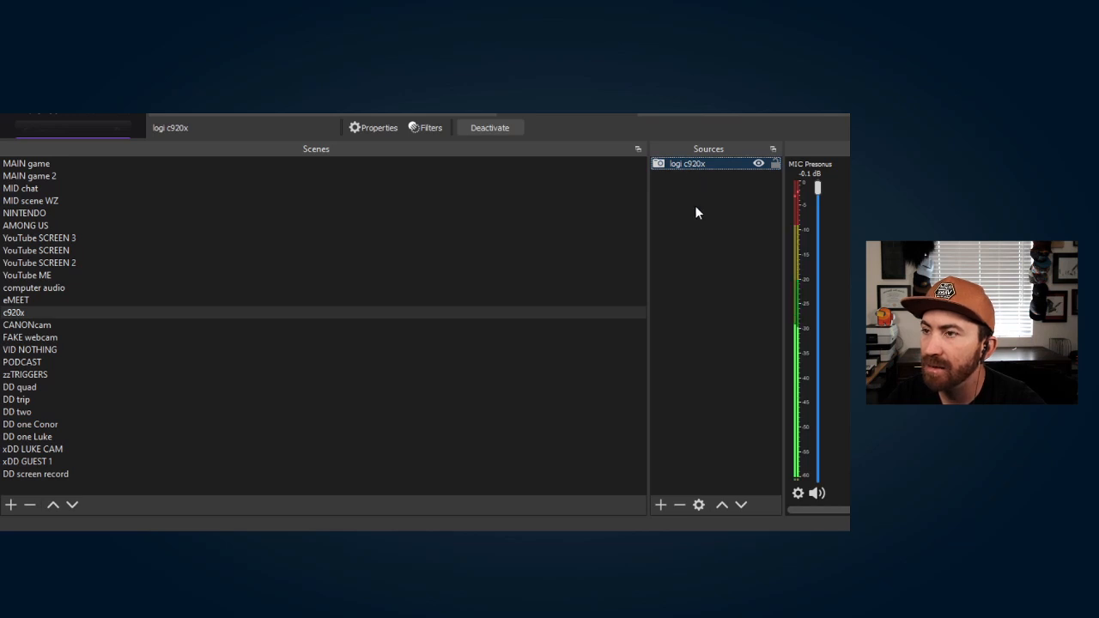
- In the logi c920x filters, review Apply LUT lester and reset Color Correction to defaults
left_click(426, 127)
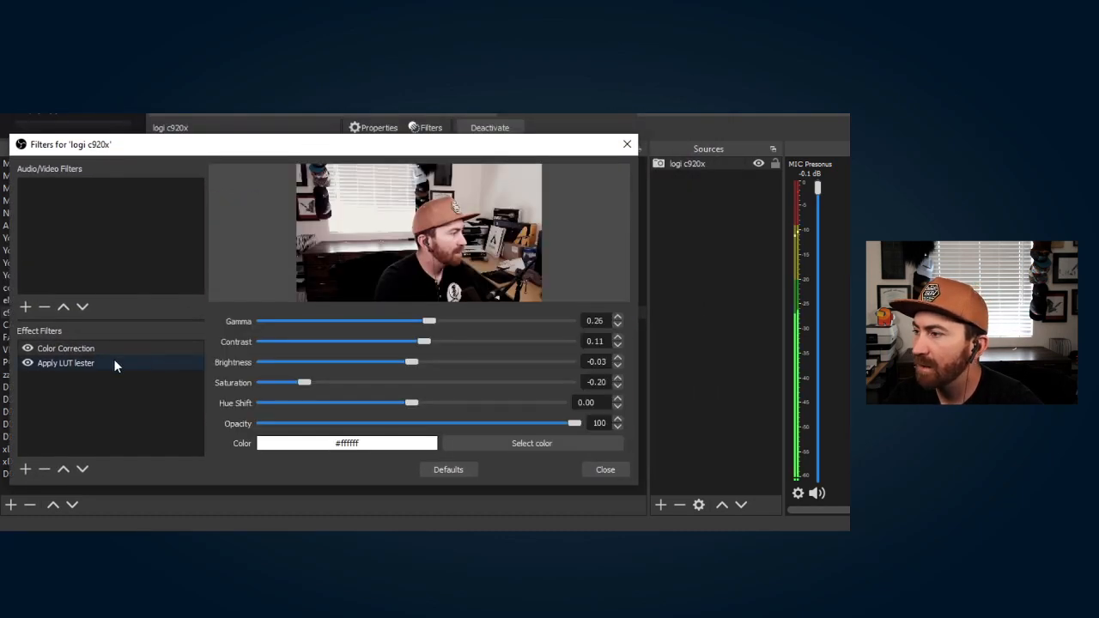
left_click(65, 362)
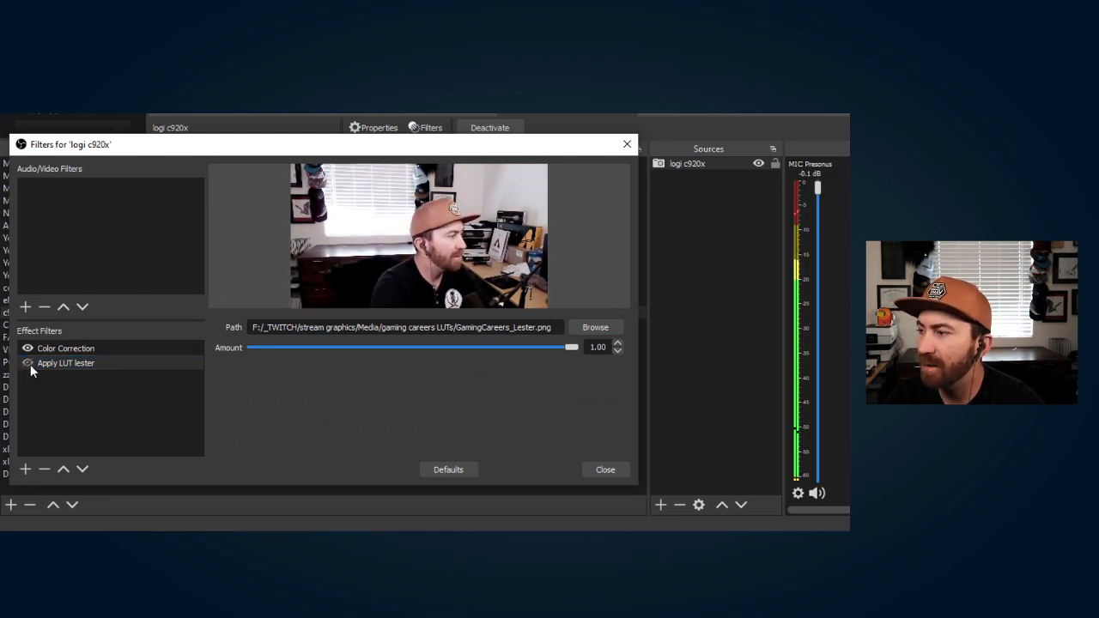
left_click(65, 346)
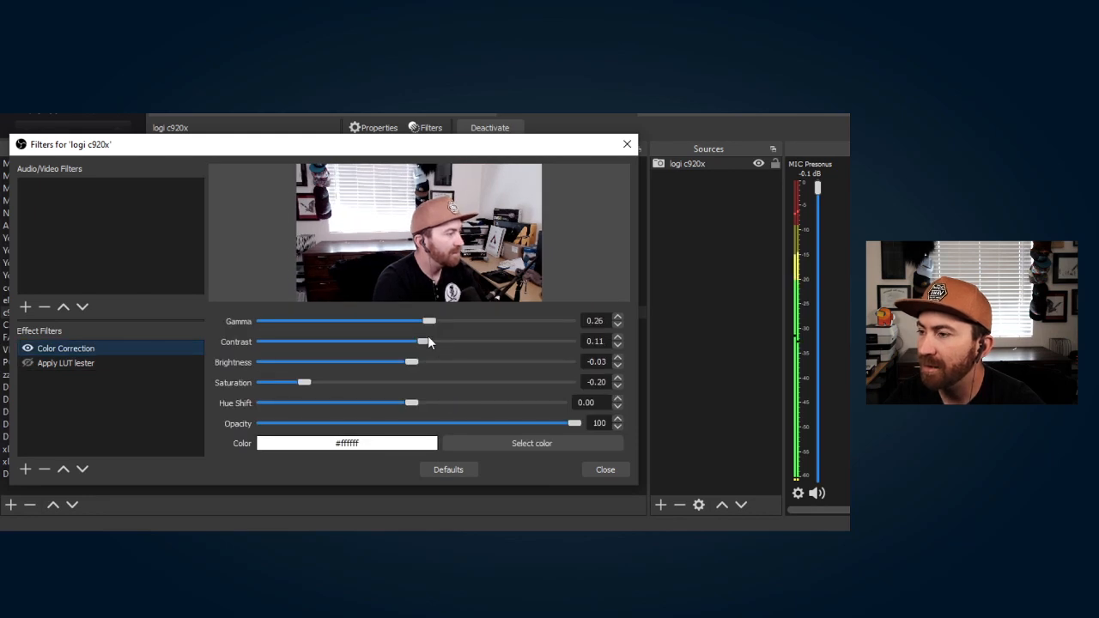
left_click(448, 471)
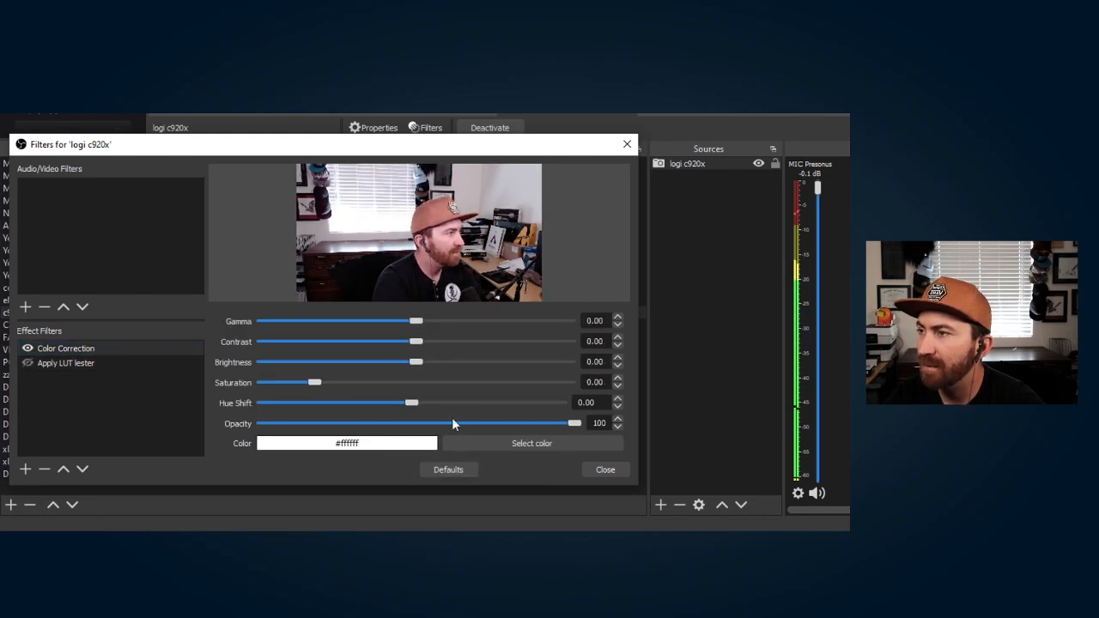
- Slightly lower the Color Correction brightness and saturation and close the filters window
left_click_drag(316, 381, 301, 381)
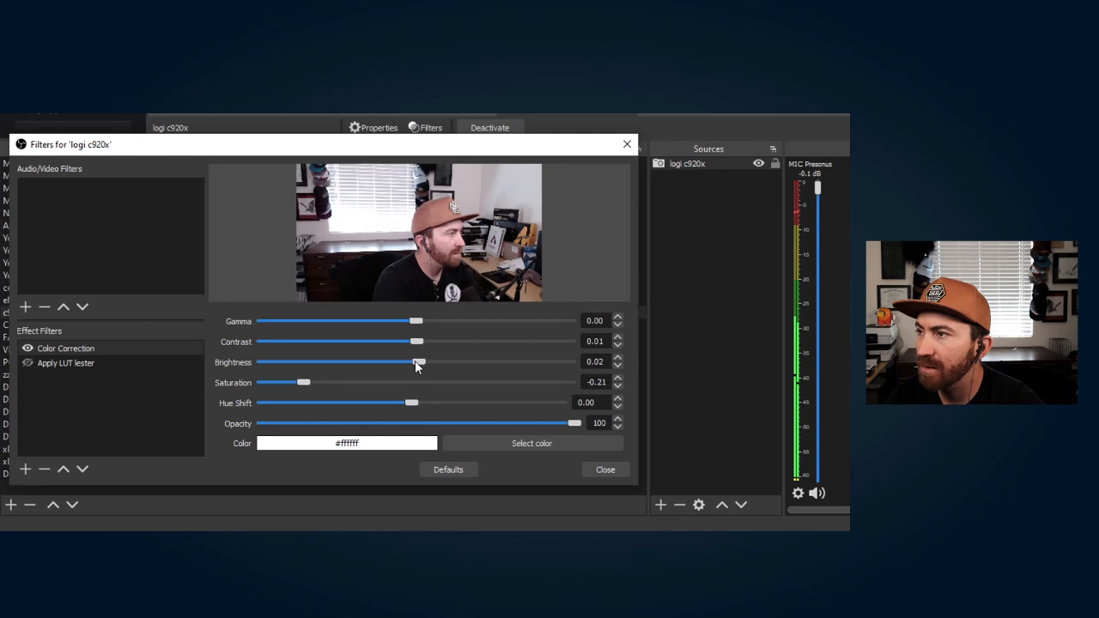
left_click_drag(419, 361, 412, 360)
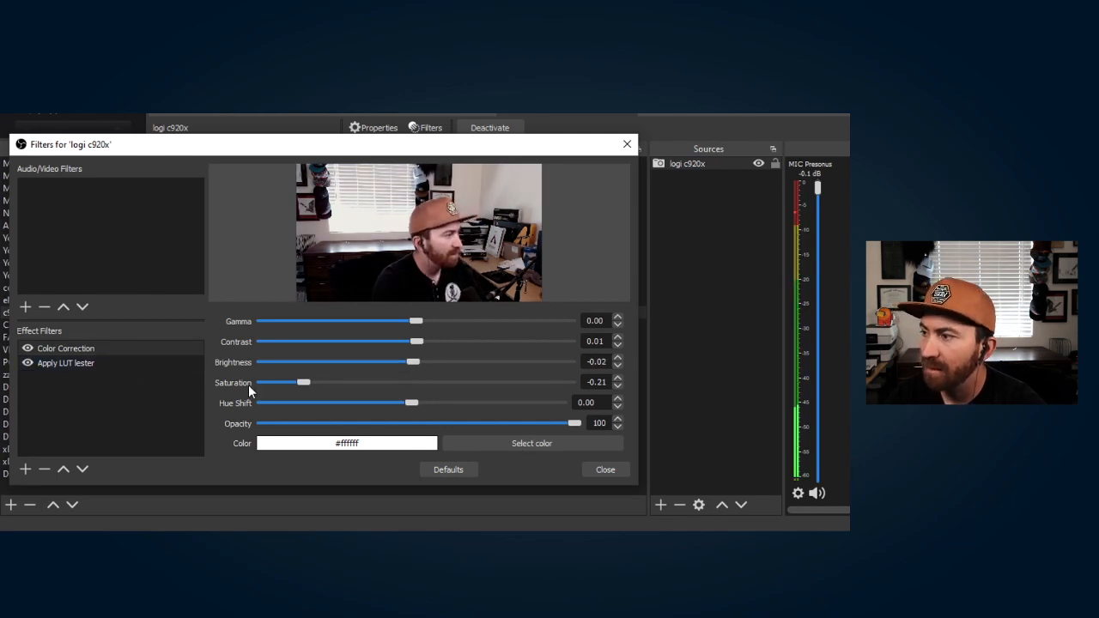
left_click(605, 470)
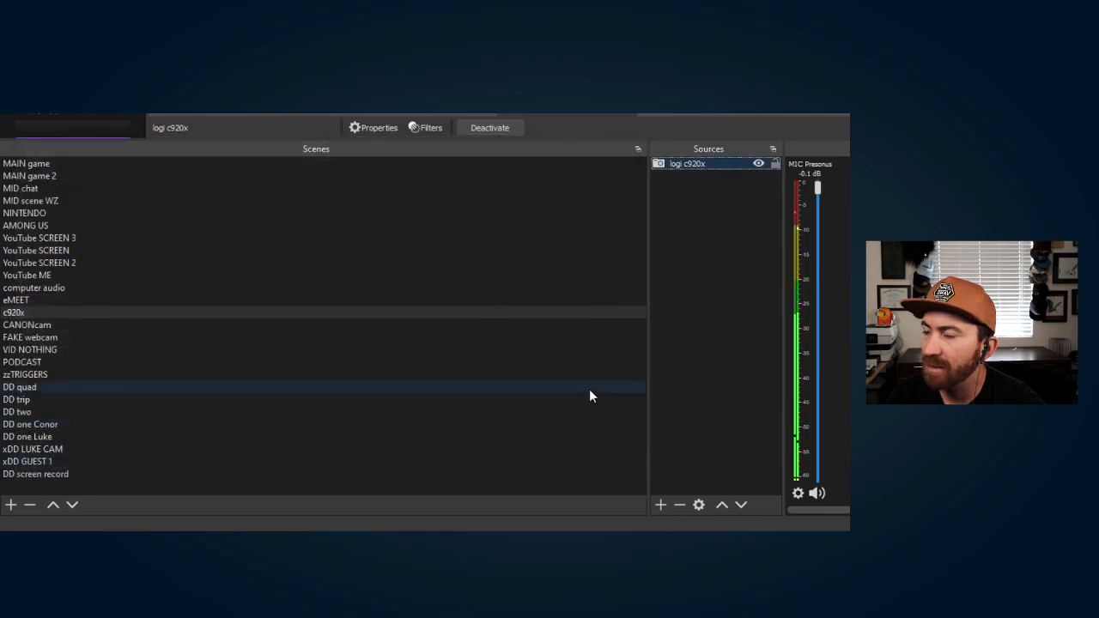
- Switch from the YouTube SCREEN scene to the YouTube ME scene
left_click(36, 251)
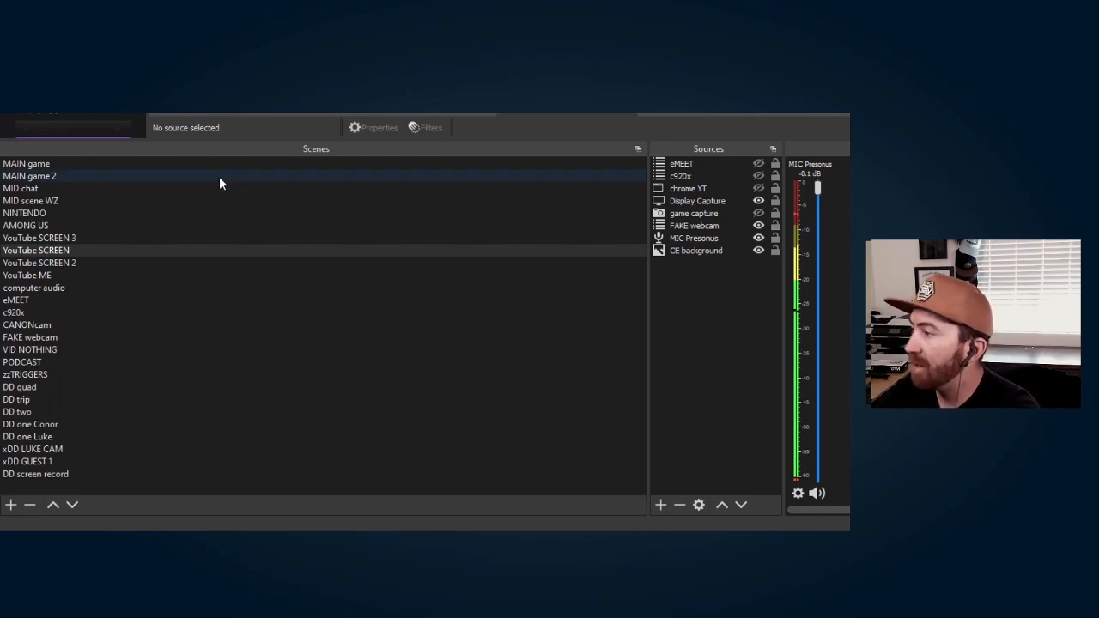
left_click(27, 275)
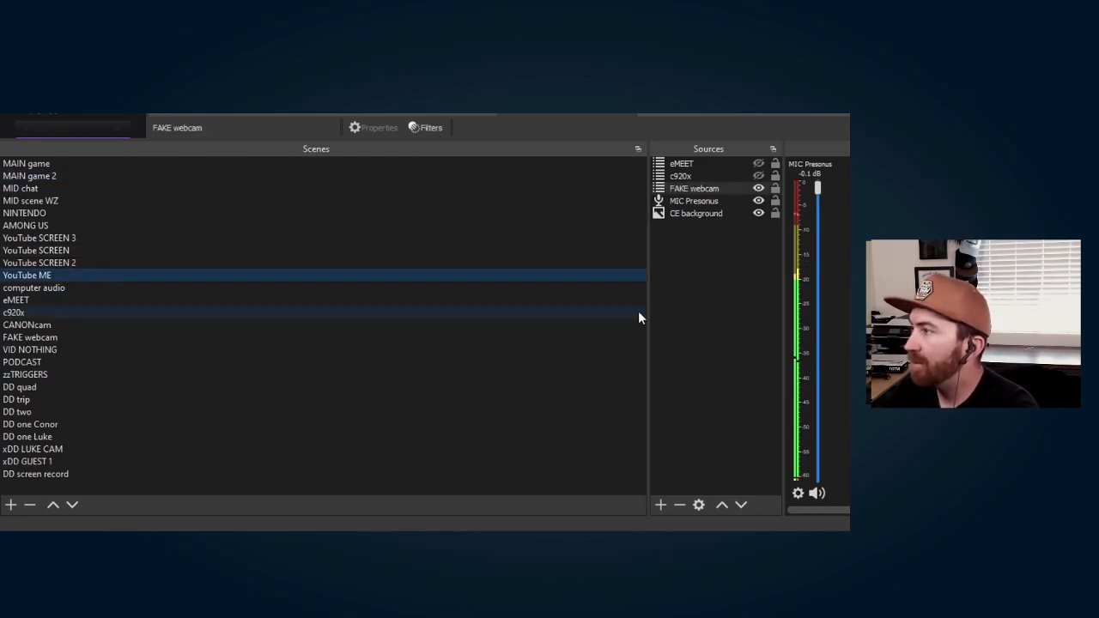